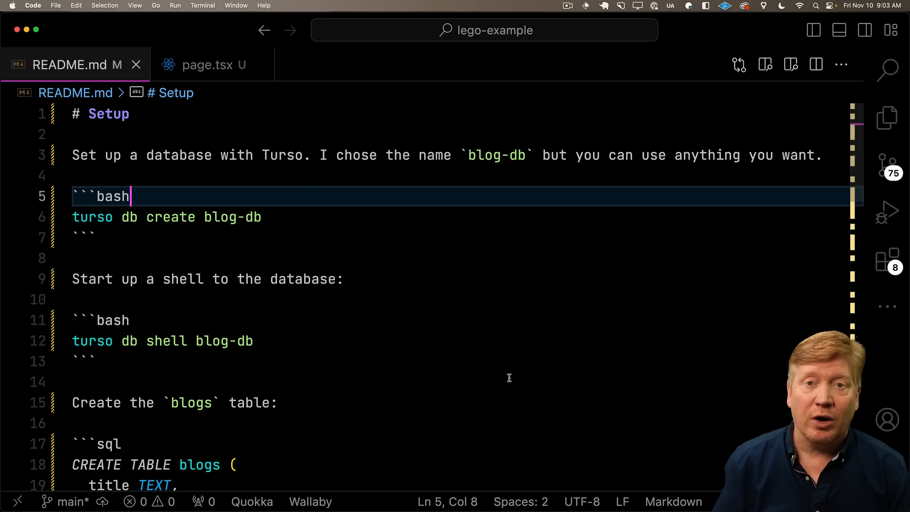
Step: Switch from the README to apps/web-on-rsc/src/app/page.tsx with its libsql client setup
left_click(136, 65)
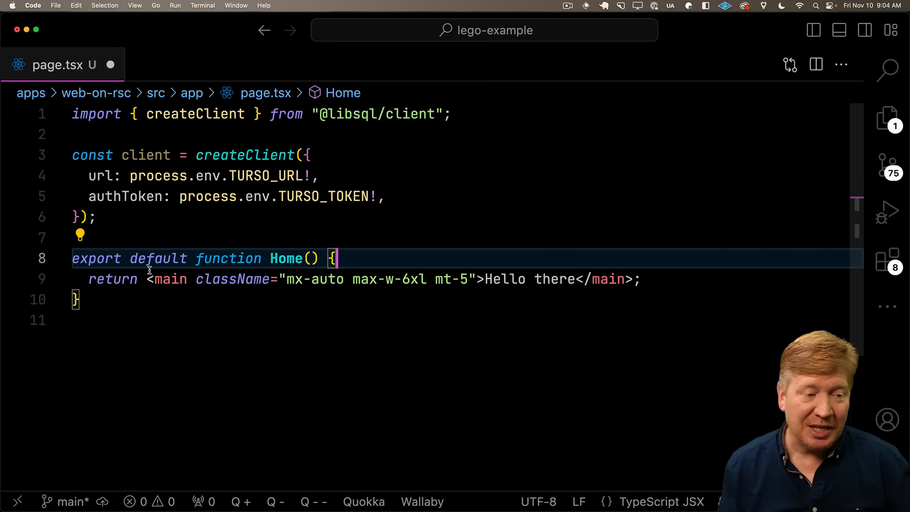
Step: Query SELECT * FROM blogs via client.execute inside an async Home and map the rows
type("const { rows } = await client.execute(\"SELECT * FROM blogs\");")
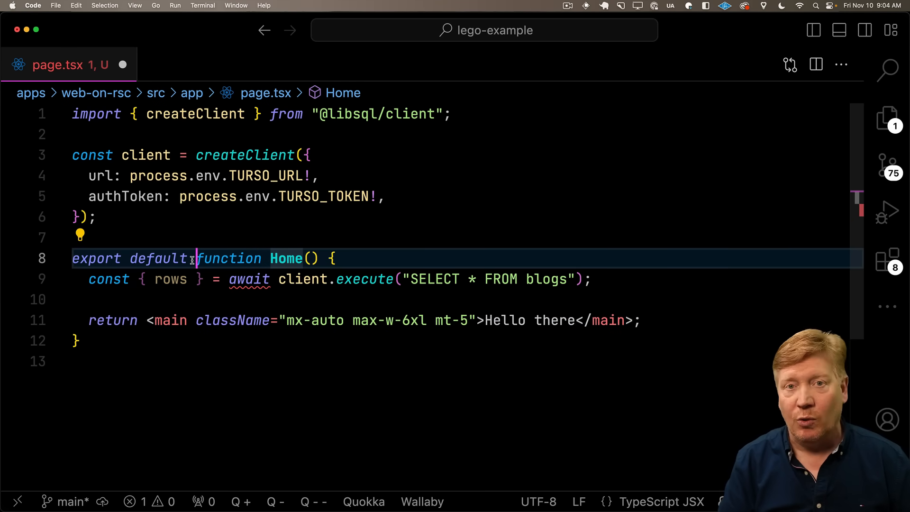
type("async")
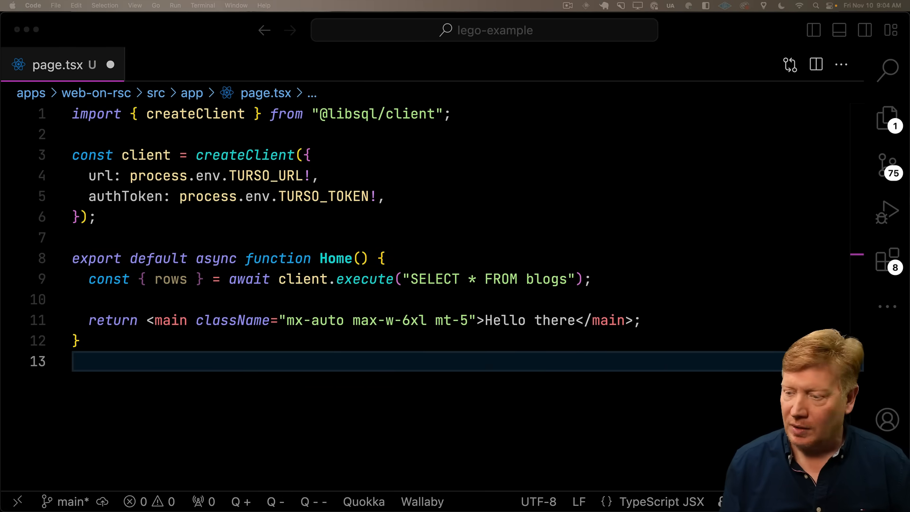
double_click(549, 320)
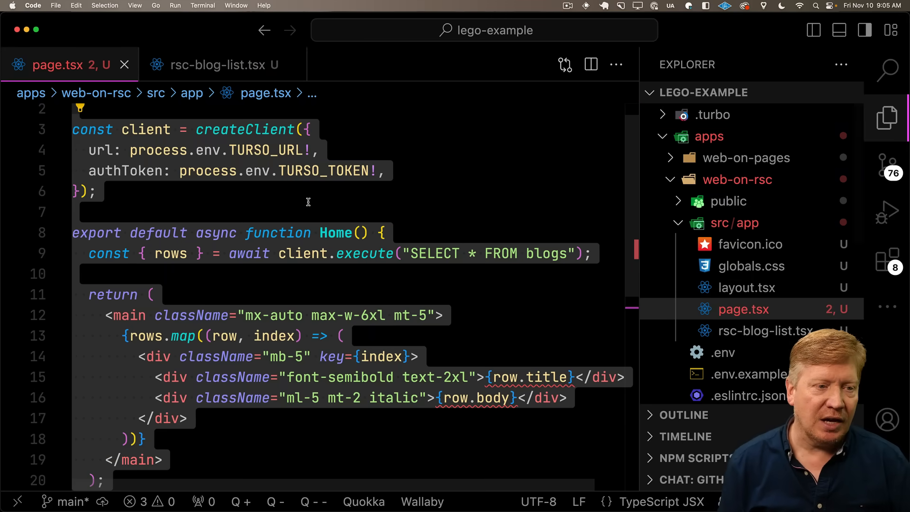
Step: Rename the copied Home component to a named async RSCBlogList export in rsc-blog-list.tsx
left_click(221, 64)
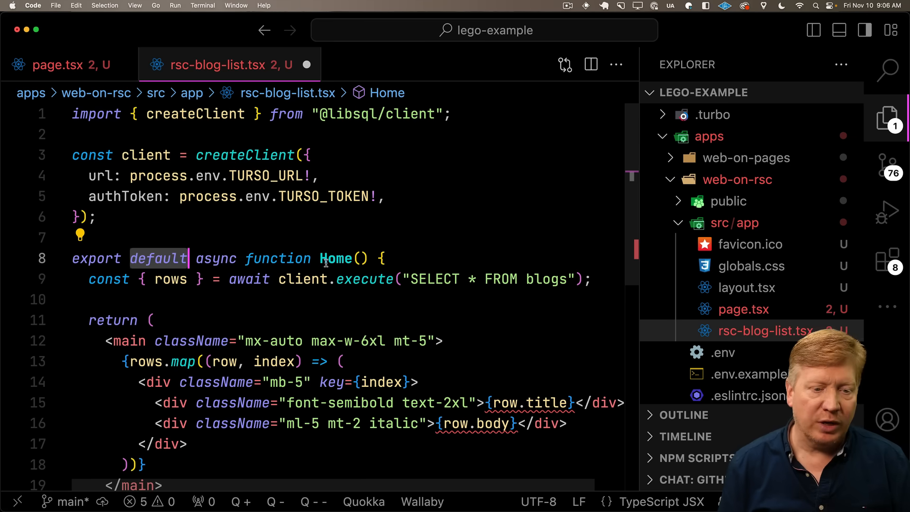
type("RSCBlogList")
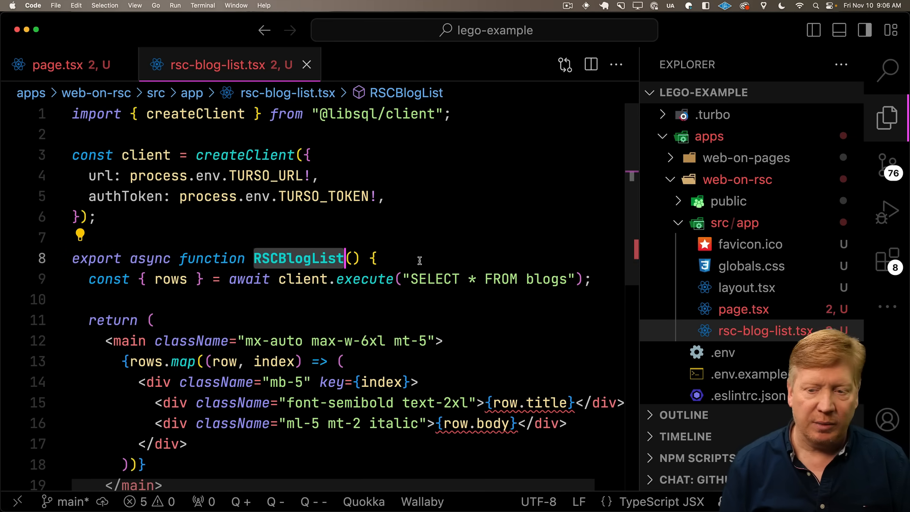
left_click(63, 65)
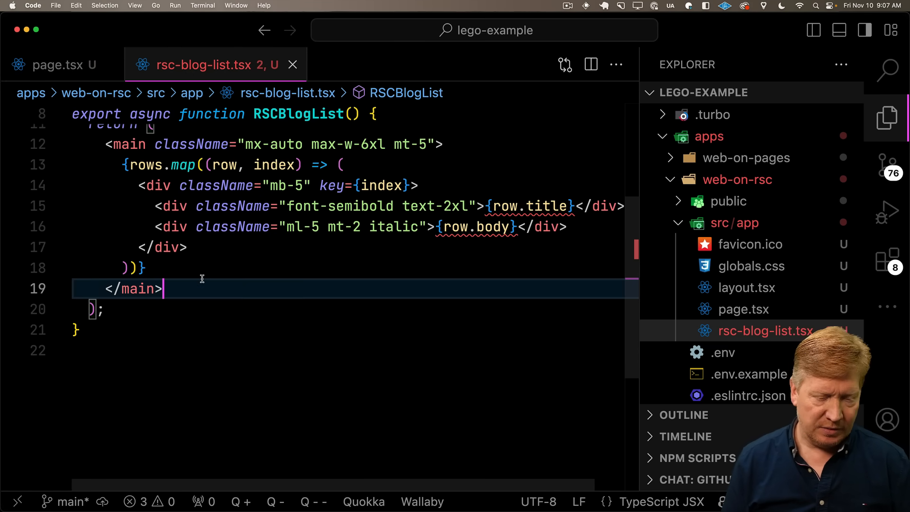
Step: Add a <form className="flex items-center gap-4"> with title and body inputs after the list
type("<form className=\"flex items-center gap-4\">")
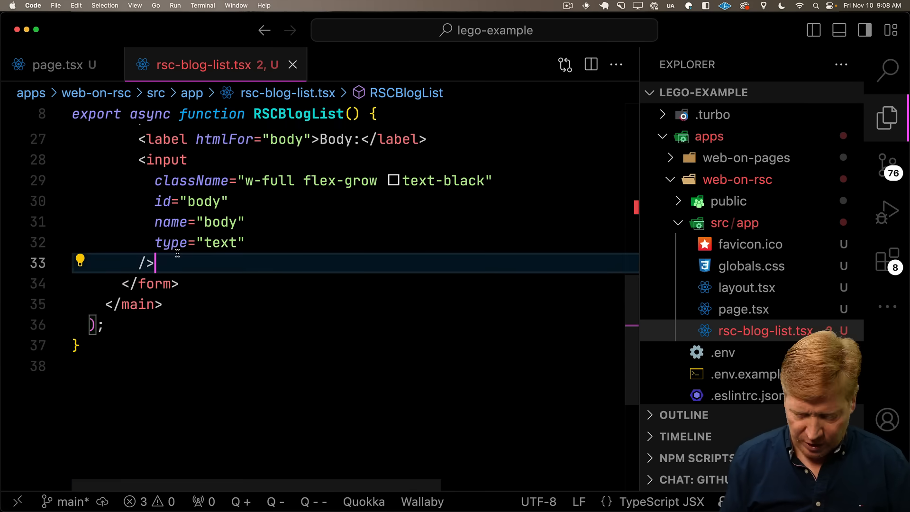
scroll("down", 3)
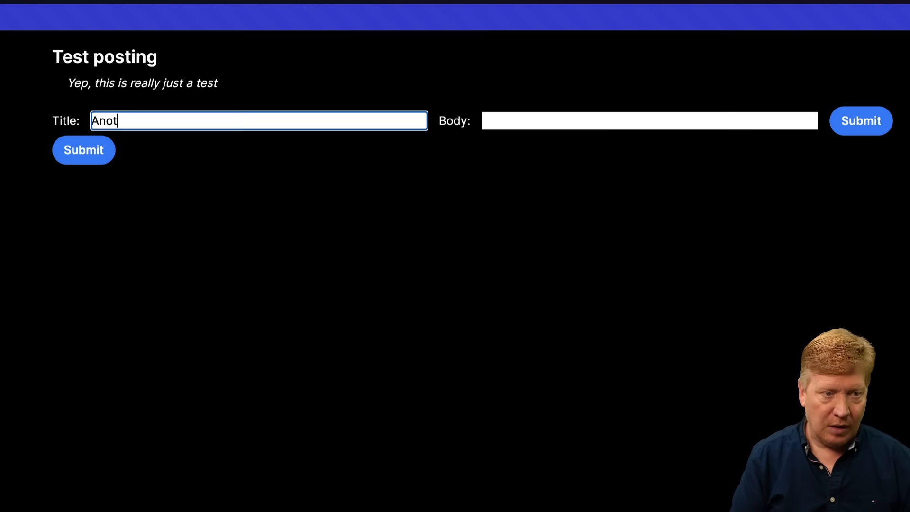
Step: Enter 'Blah blah blah' as the body of the new 'Another blog post' entry
type("Blah blah blah")
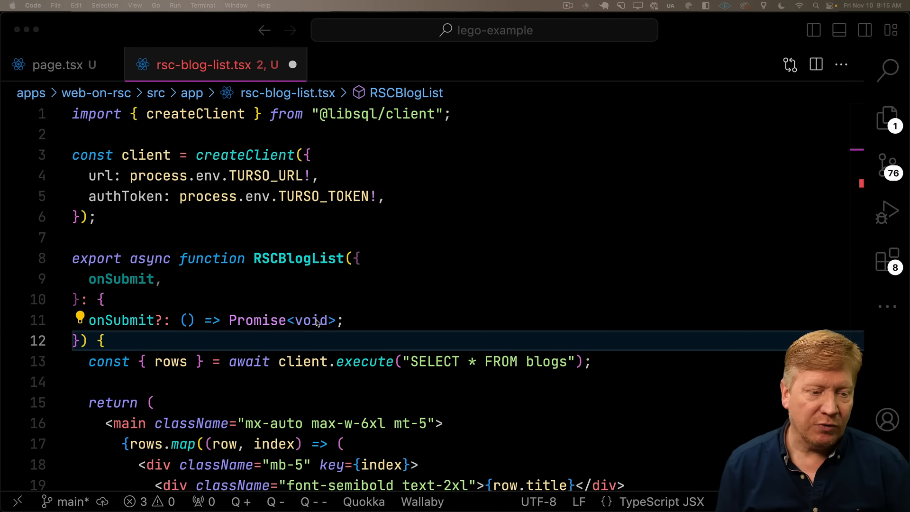
Step: Pass RSCBlogList an async onSubmit server action in page.tsx that revalidates "/"
scroll("down", 3)
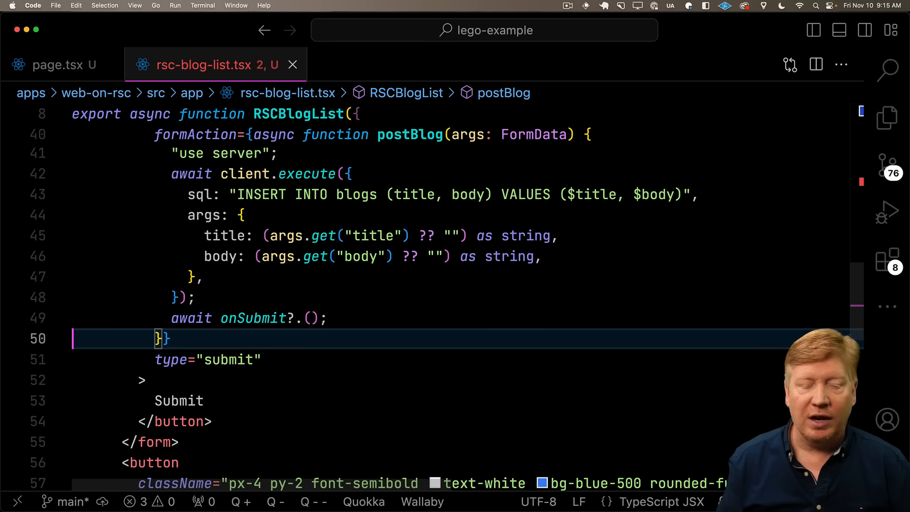
left_click(52, 65)
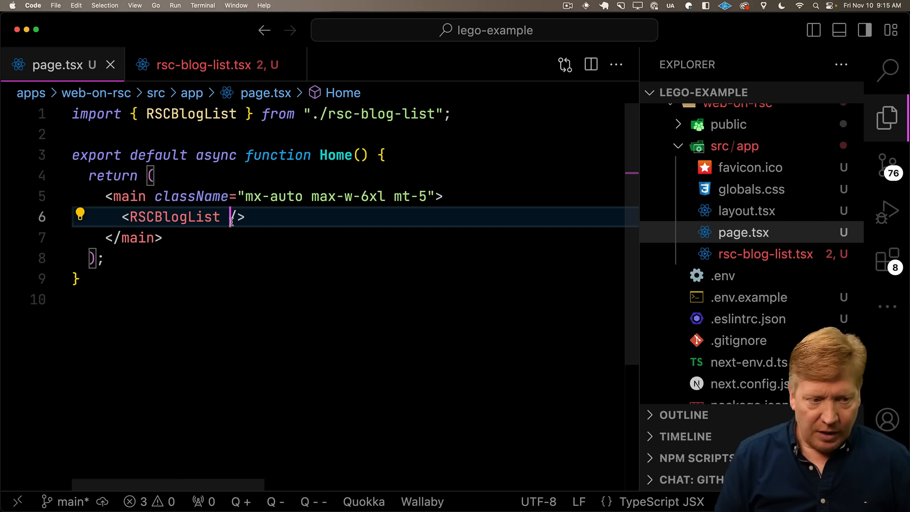
type("onSubmit={async () => {")
type("\"use server\";")
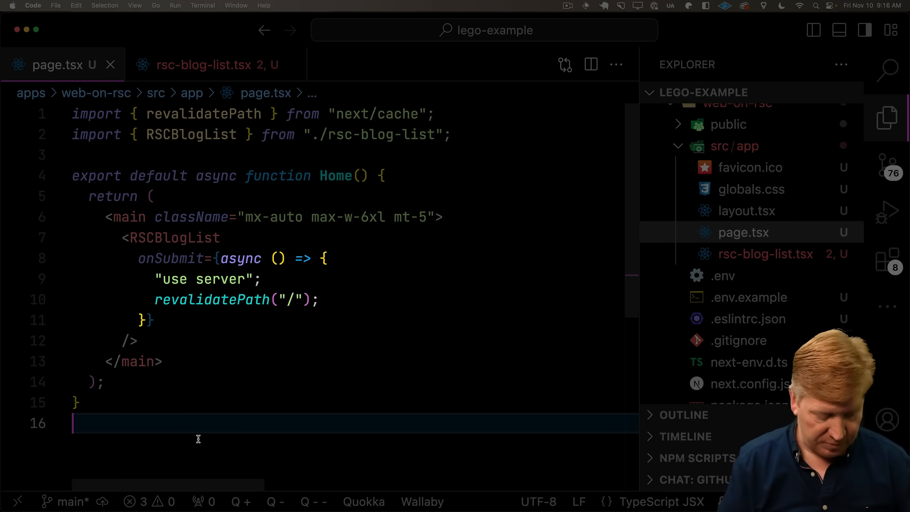
Step: In Arc, enter 'Woohoo' as the body for the 'Yet another post' entry
key("cmd+tab")
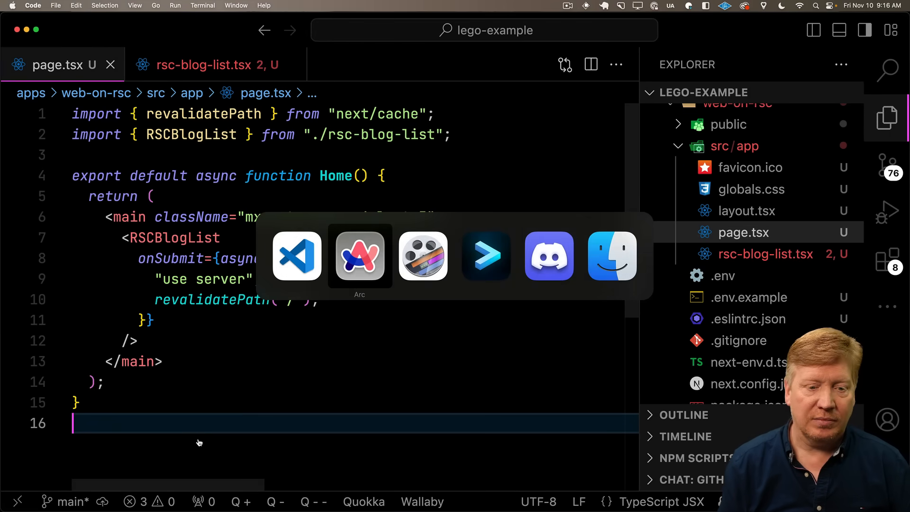
left_click(360, 255)
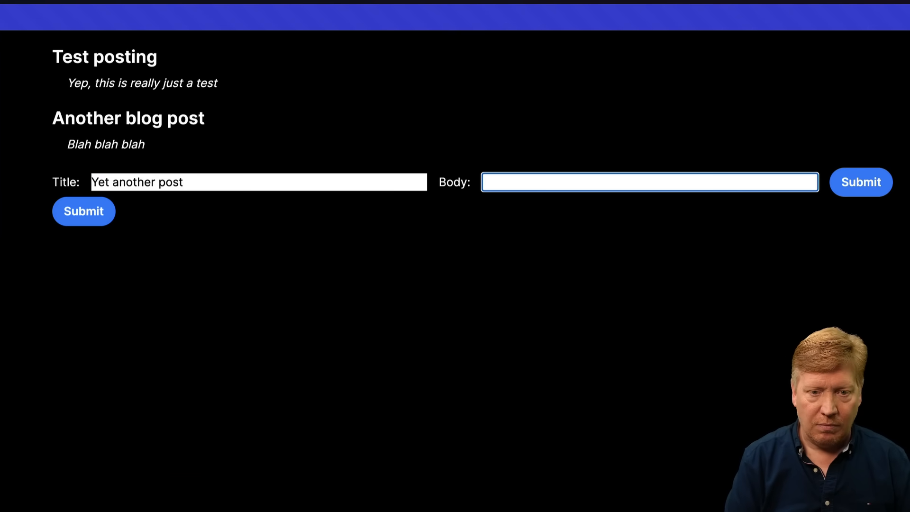
type("Woohoo")
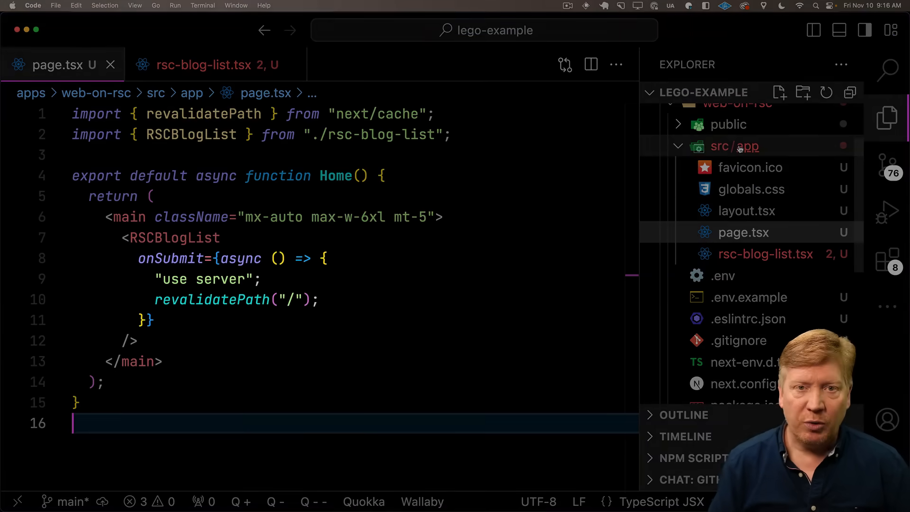
mouse_move(733, 146)
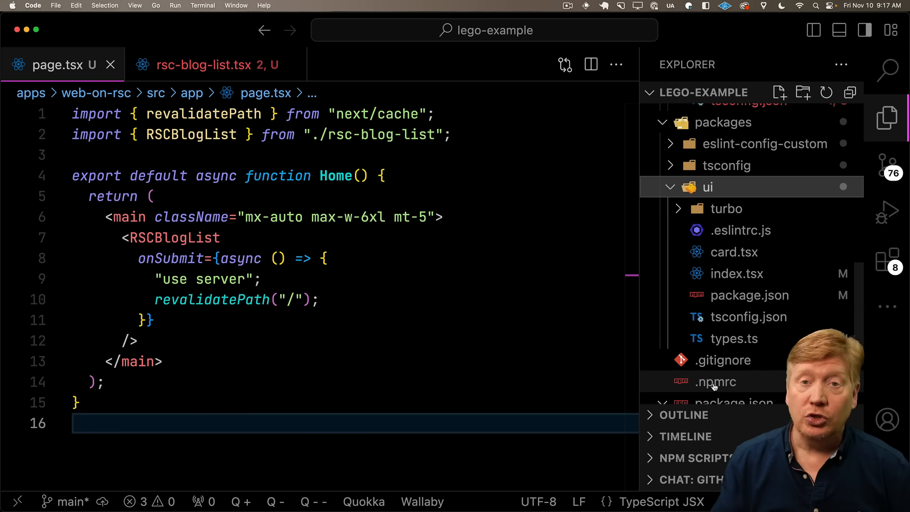
mouse_move(713, 382)
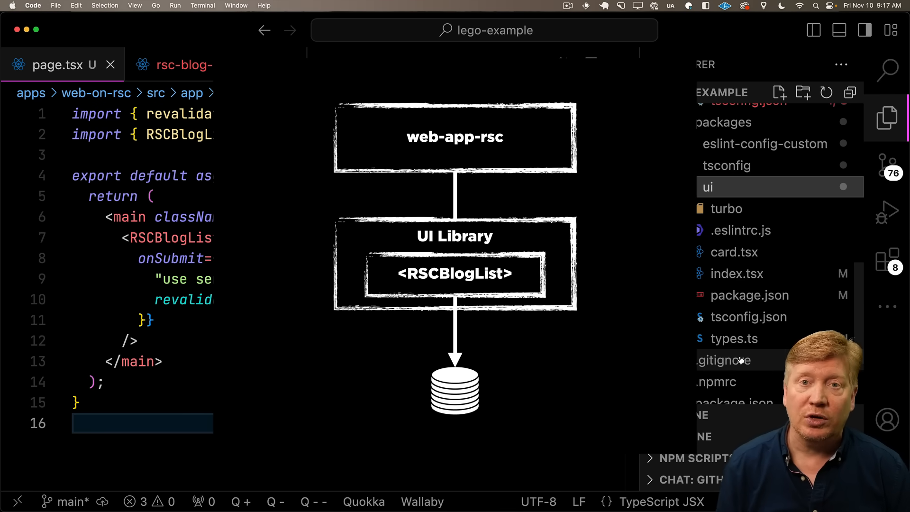
Step: Expand packages/ui in the Explorer to reveal card.tsx, index.tsx and the other files
left_click(765, 330)
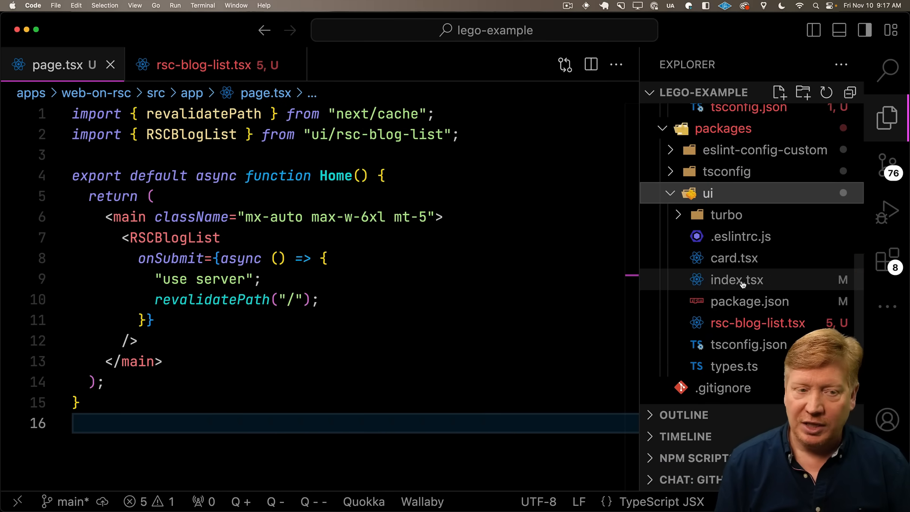
Step: Add export { RSCBlogList } from "./rsc-blog-list"; to the ui package's index.tsx
left_click(737, 279)
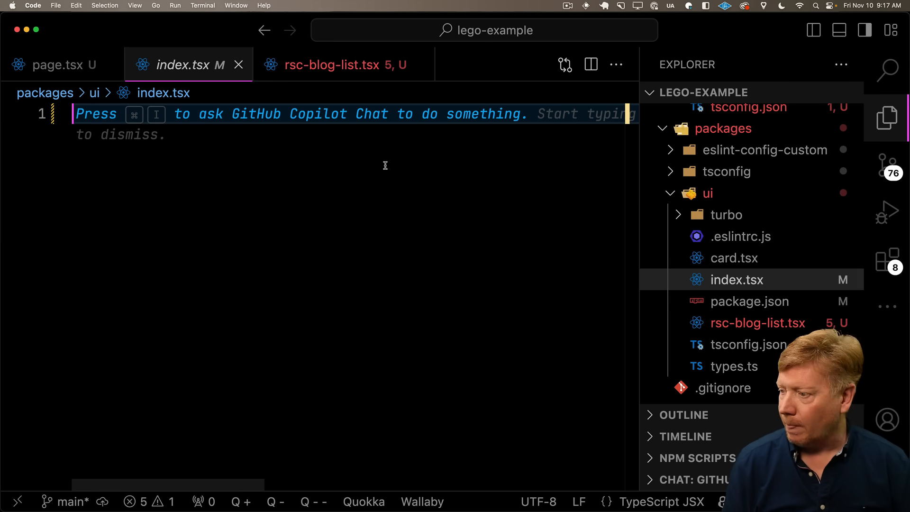
type("export { RSCBlogList } from \"./rsc-blog-list\";")
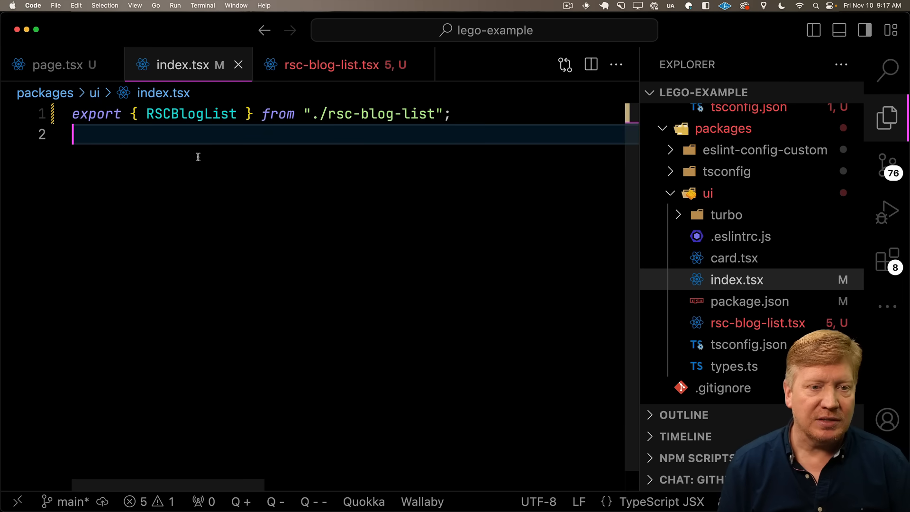
left_click(55, 64)
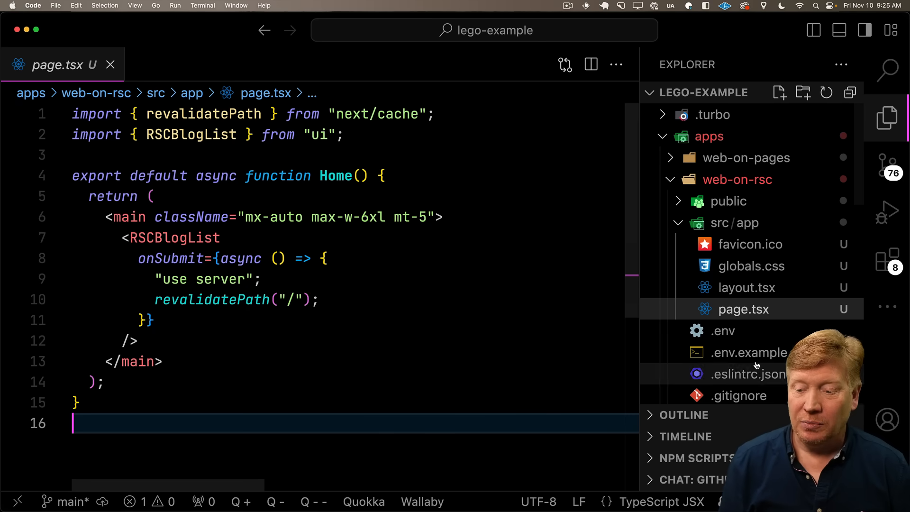
left_click(747, 352)
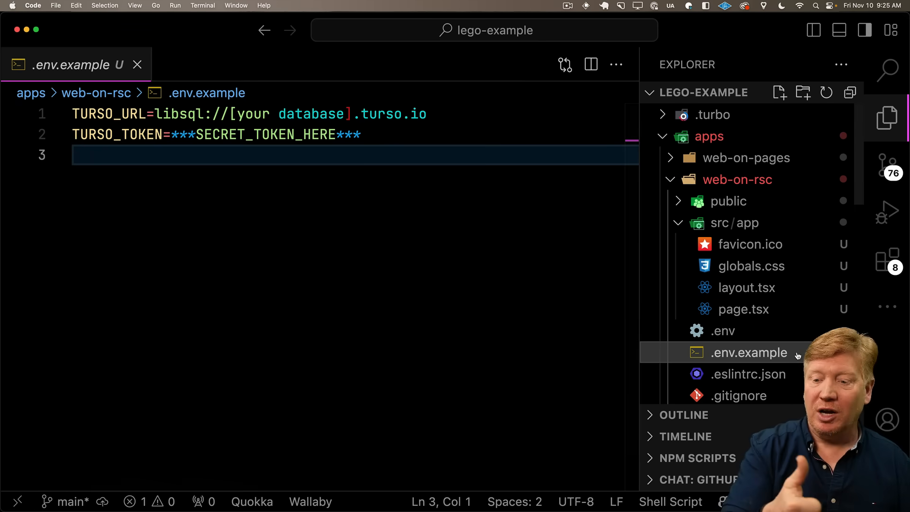
left_click(744, 309)
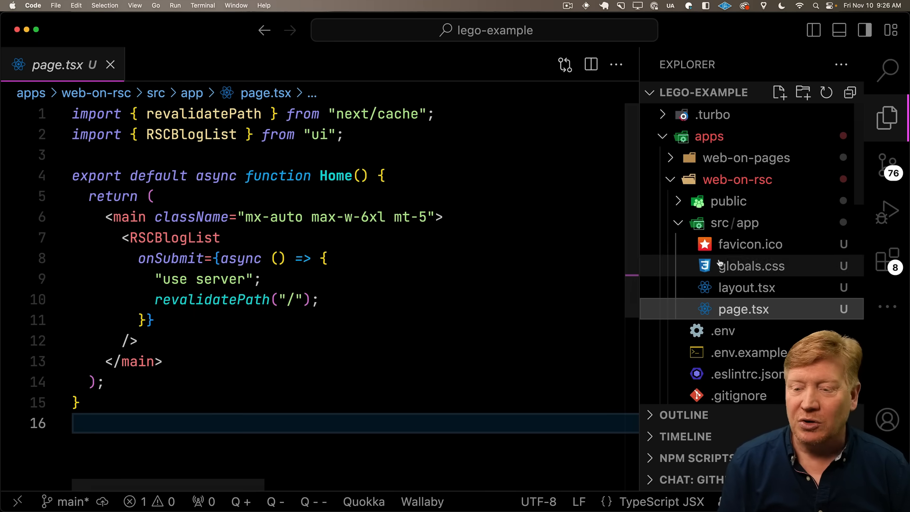
scroll("down", 3)
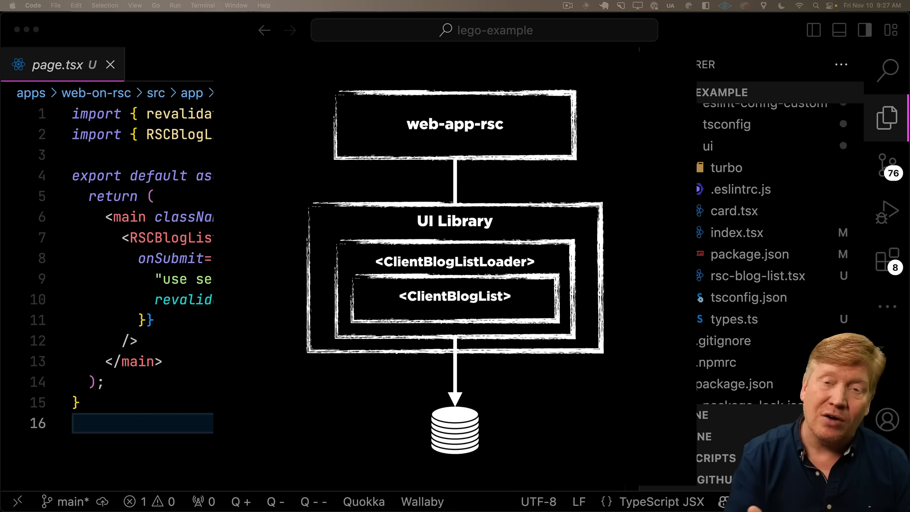
mouse_move(720, 167)
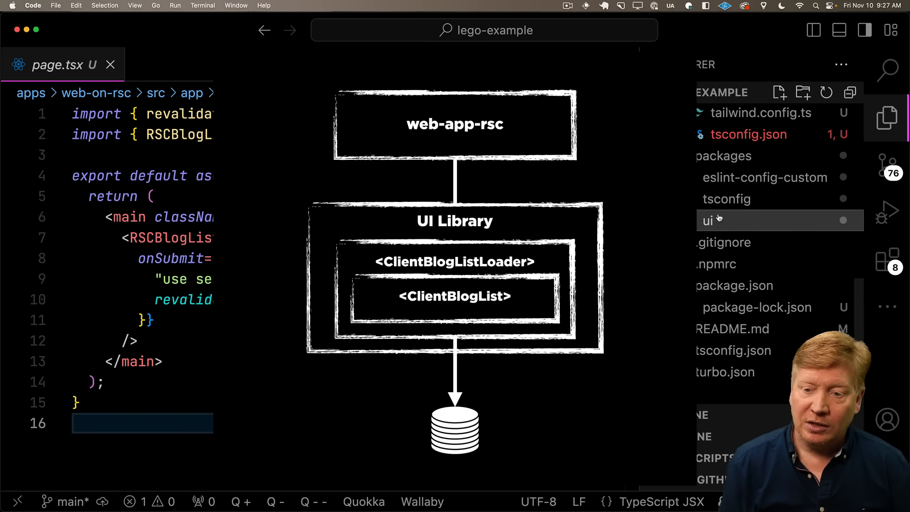
Step: Start a new file named client-blog-list-loader.tsx inside the ui folder
right_click(709, 220)
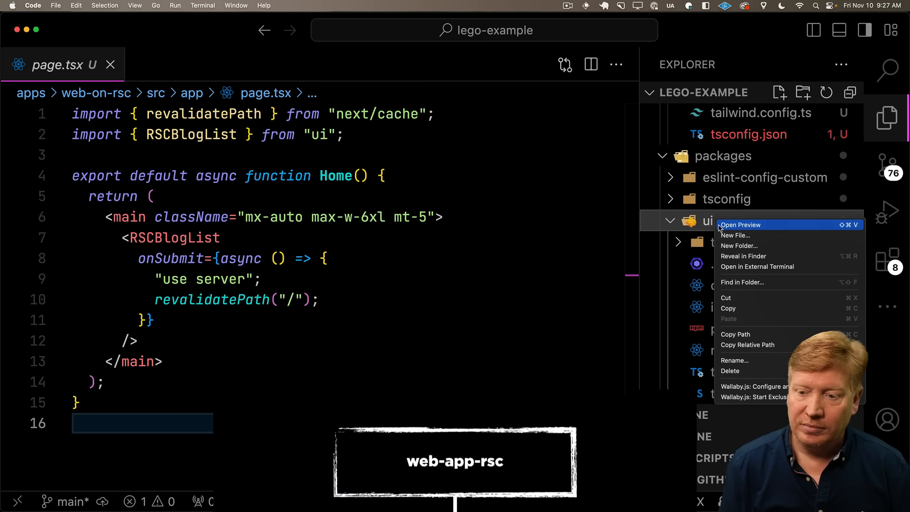
left_click(735, 235)
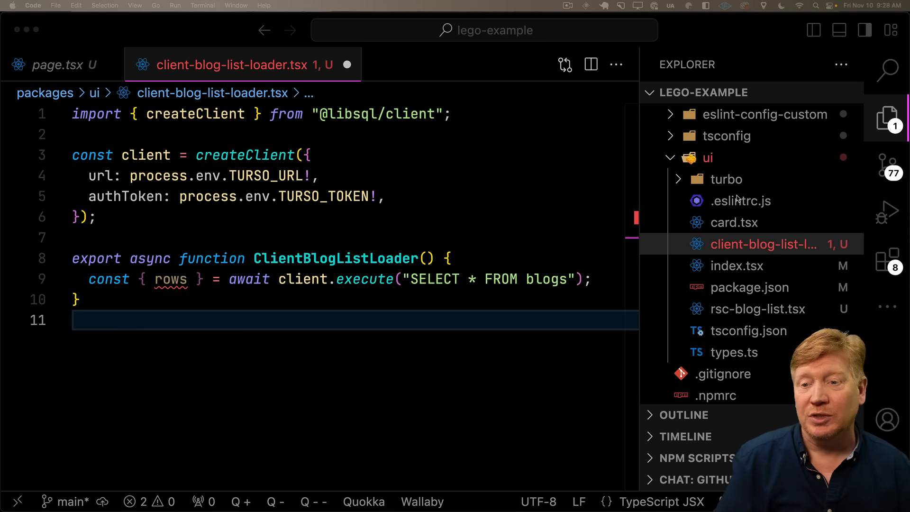
type("client-bl")
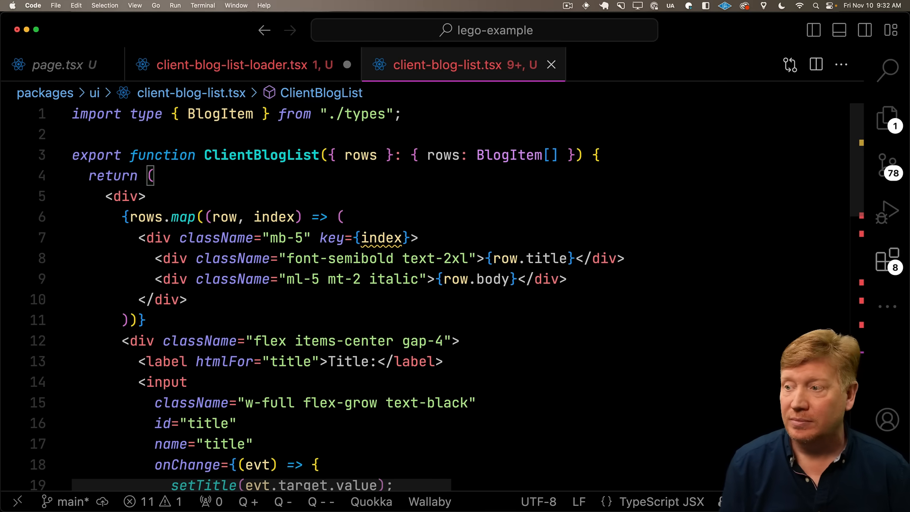
Step: Mark ClientBlogList with "use client" and import useState from react
type("\"use client\";")
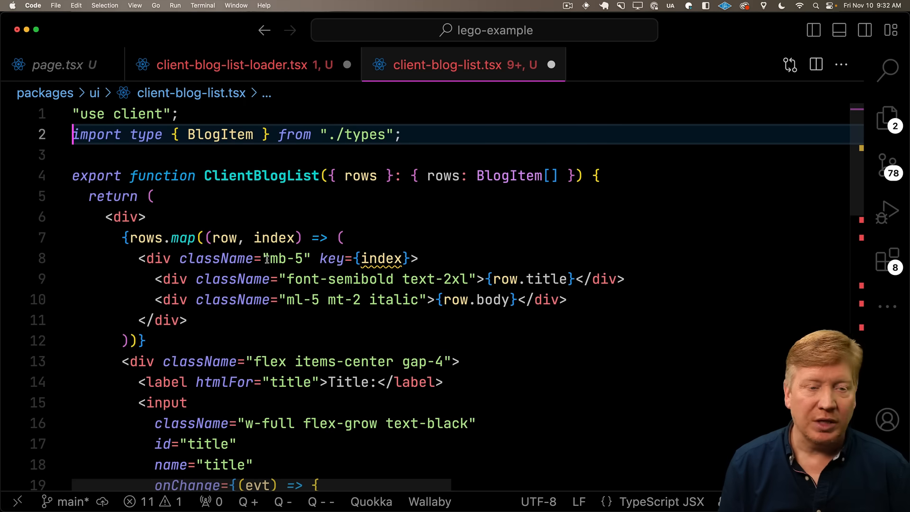
type("import { useState } from \"react\";")
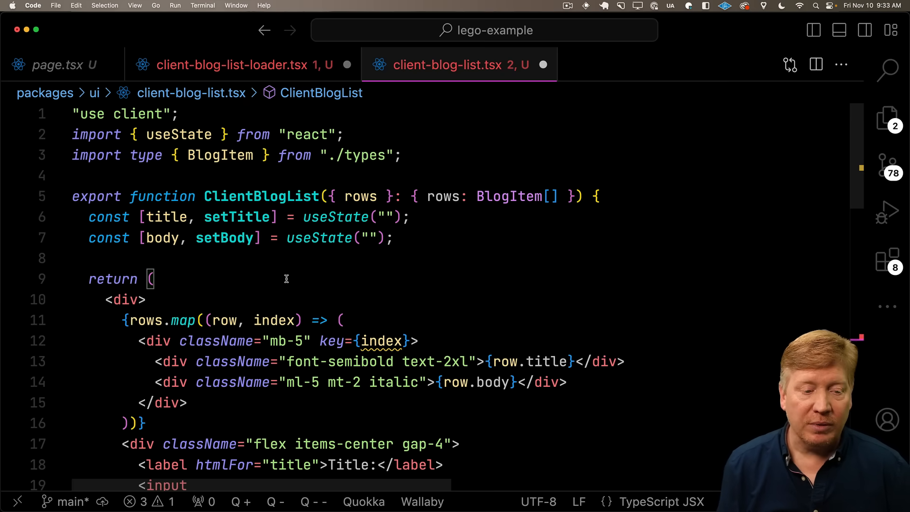
scroll("down", 3)
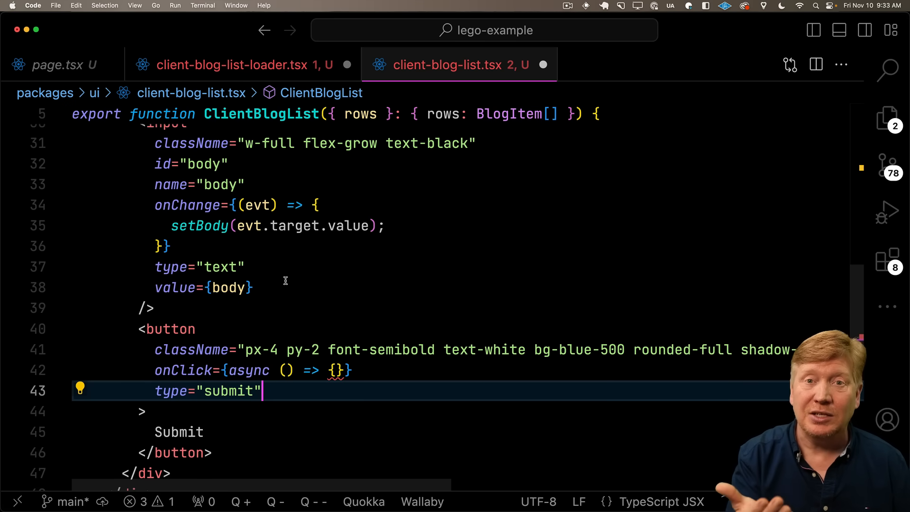
mouse_move(582, 238)
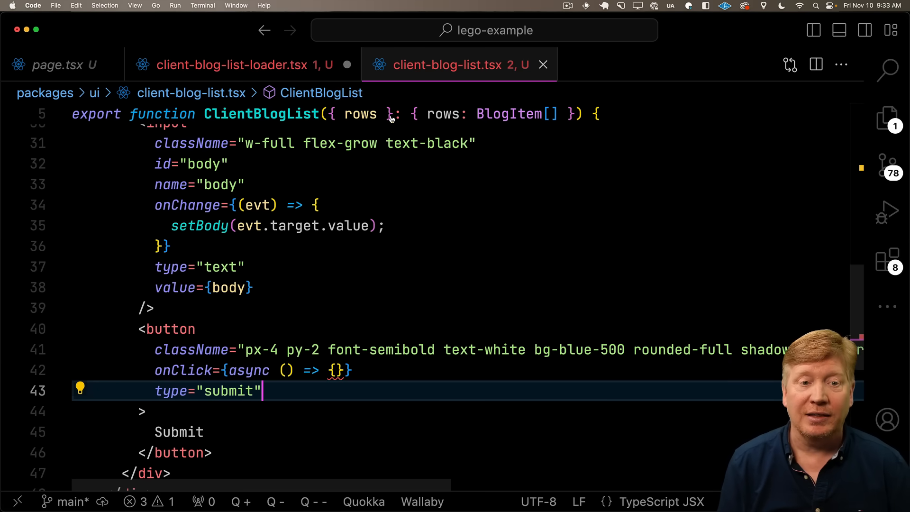
Step: Switch to client-blog-list-loader.tsx to write the async postBlog function
left_click(238, 64)
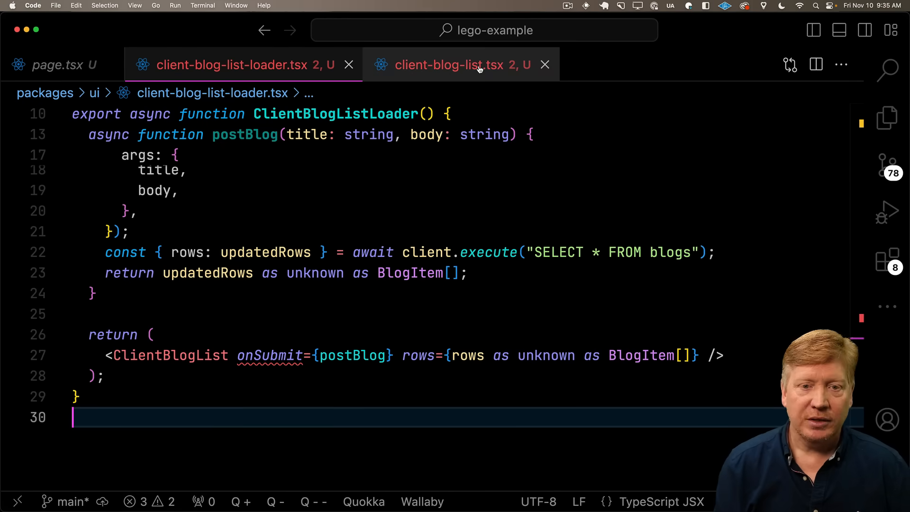
Step: Replace rows.map with updatedRows state and call setUpdatedRows after onSubmit in ClientBlogList
left_click(459, 64)
type("const [updatedRows, setUpdatedRows] = useState(rows);")
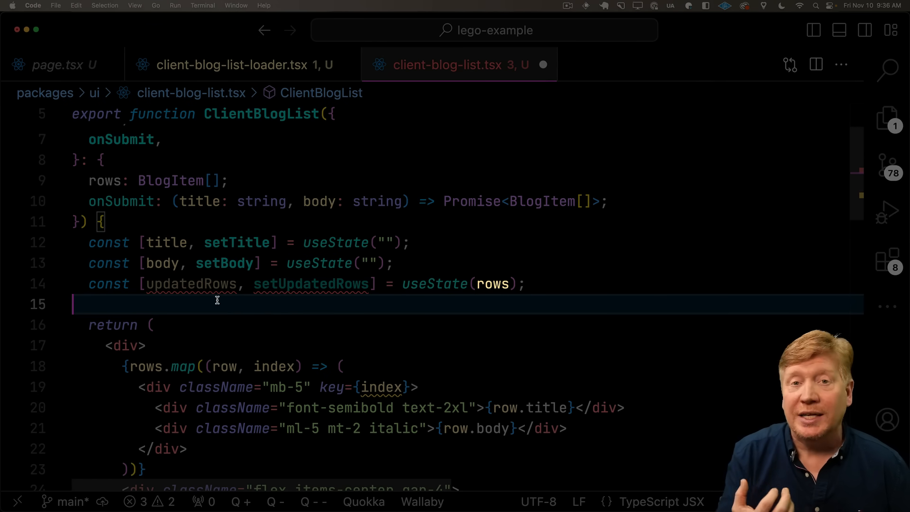
double_click(191, 283)
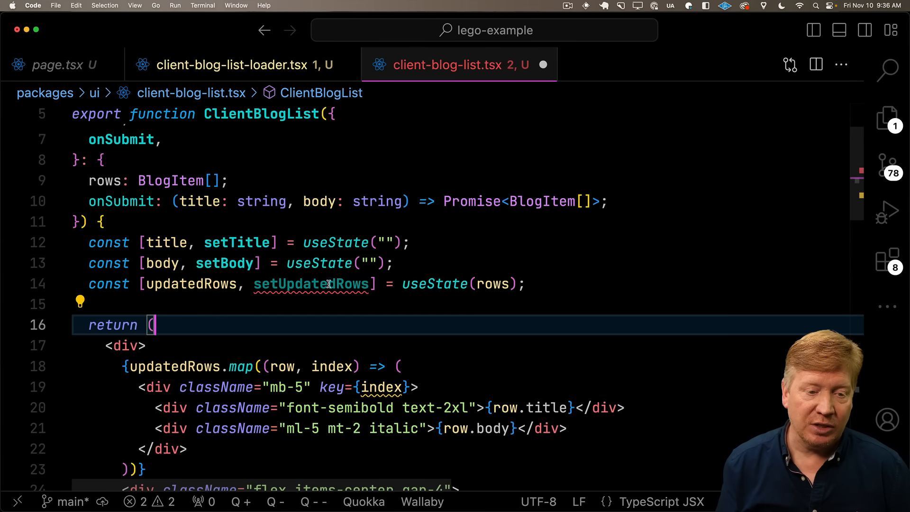
scroll("down", 3)
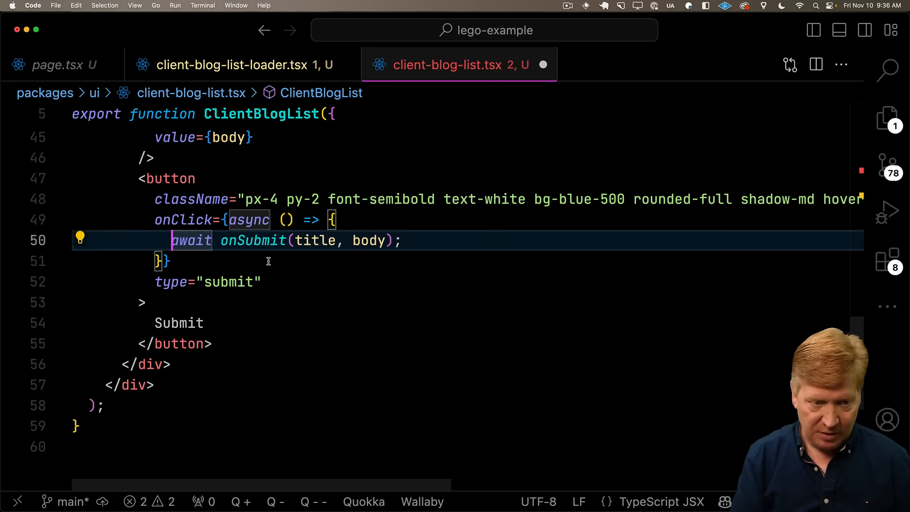
type("setUpdatedRows(")
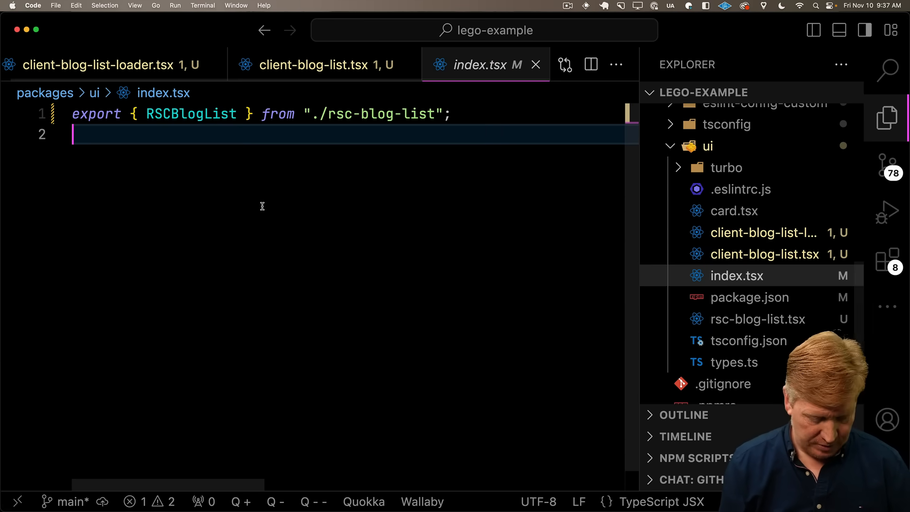
Step: Export ClientBlogListLoader as ClientBlogList from "./client-blog-list-loader" in the ui index
type("export { ClientBlogListLoader as ClientBlogList } from \"./client-blog-list-loader\";")
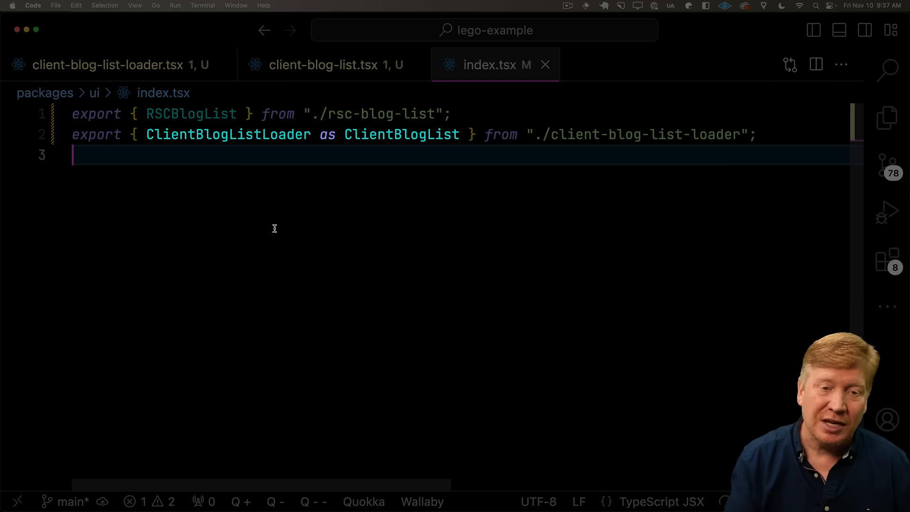
mouse_move(609, 140)
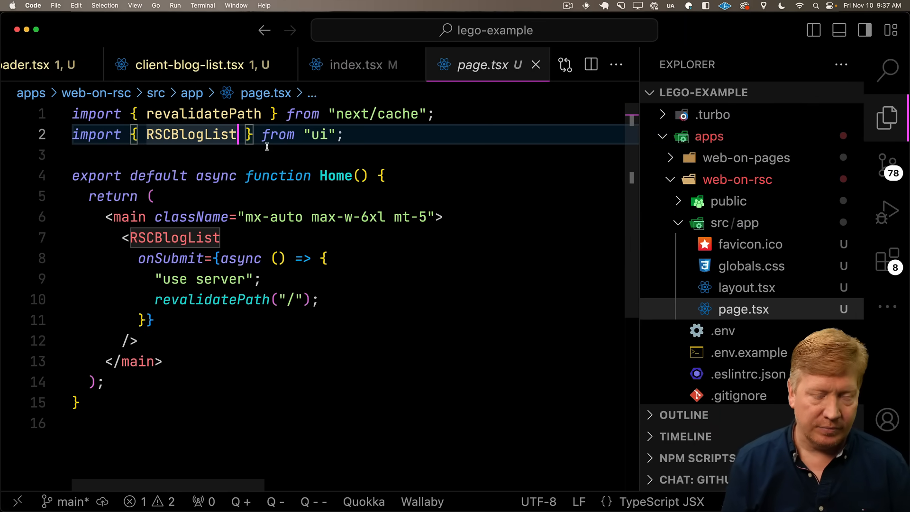
Step: Extend the ui import in page.tsx to include ClientBlogList via autocomplete
type(", C")
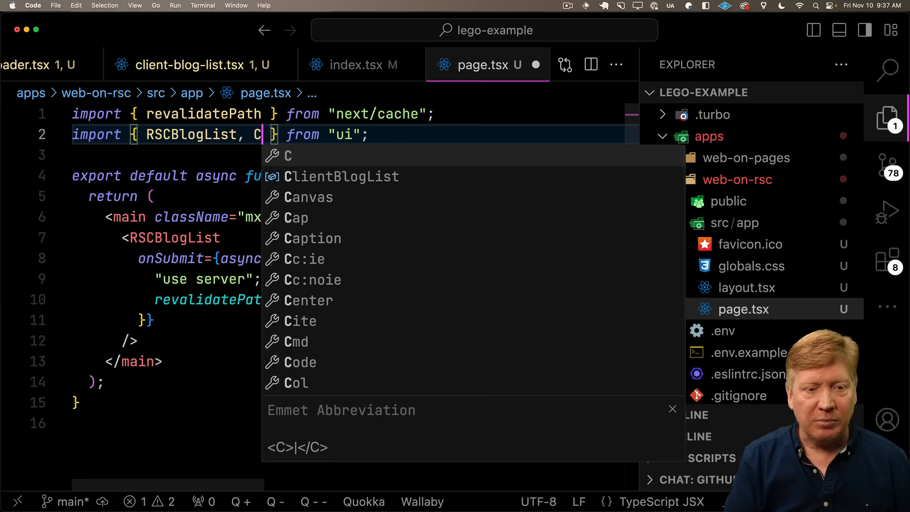
key("Tab")
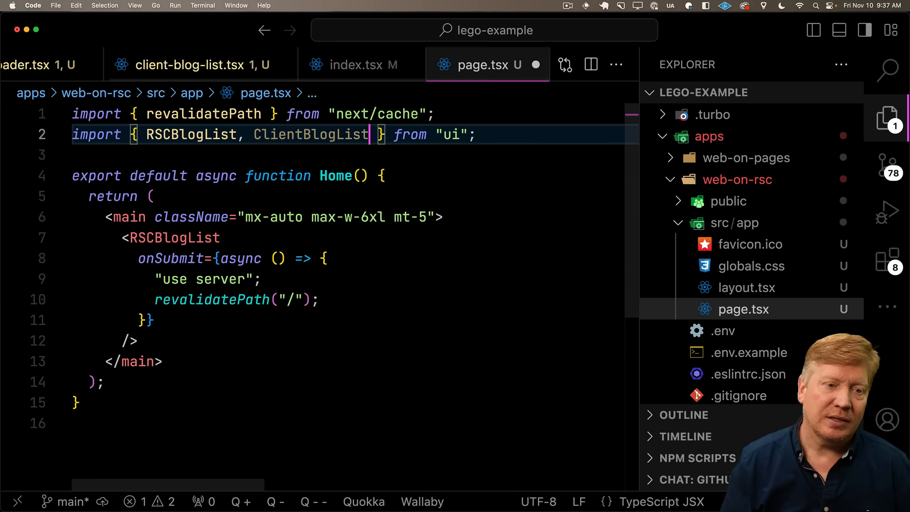
left_click(174, 237)
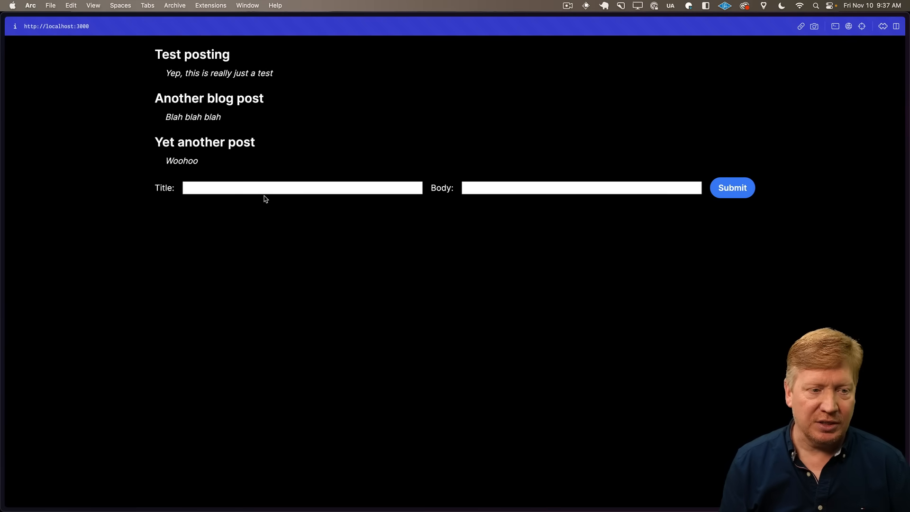
Step: Enter the body 'Yeppers' for 'One last post', submit it, and return to the editor
type("Yeppers")
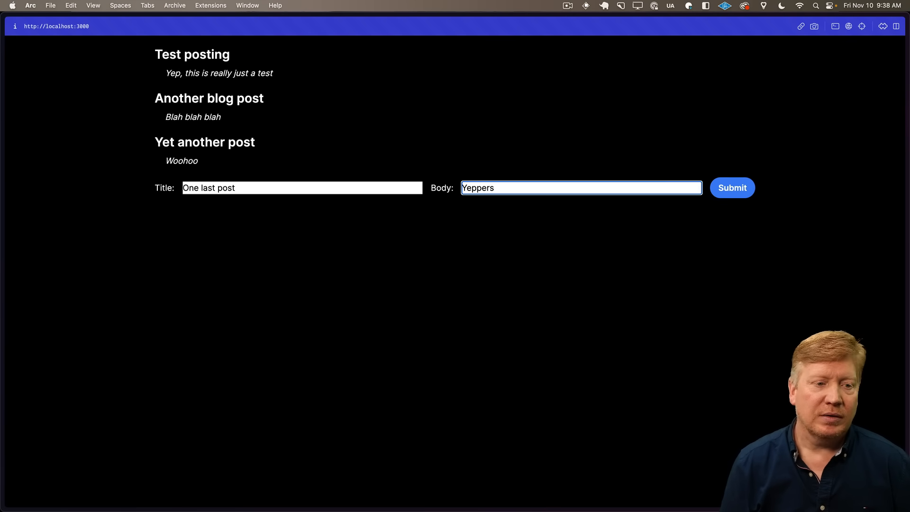
left_click(732, 188)
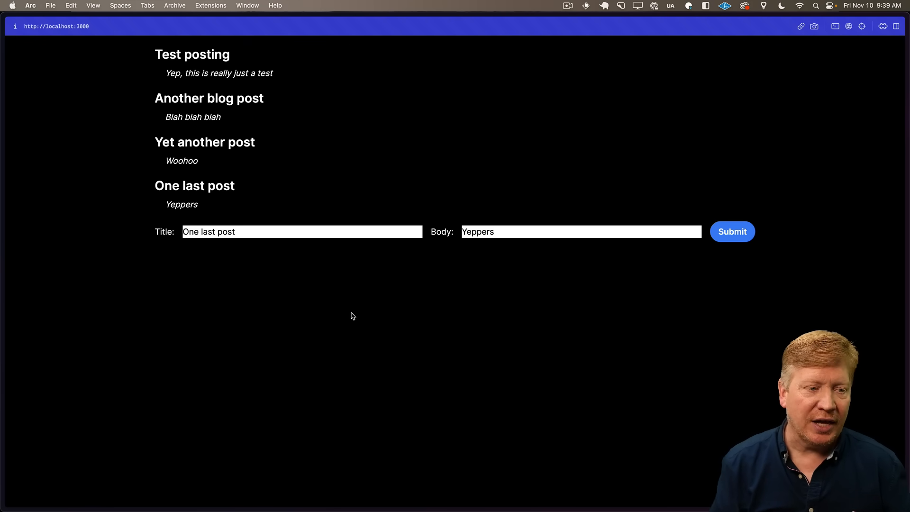
key("cmd+tab")
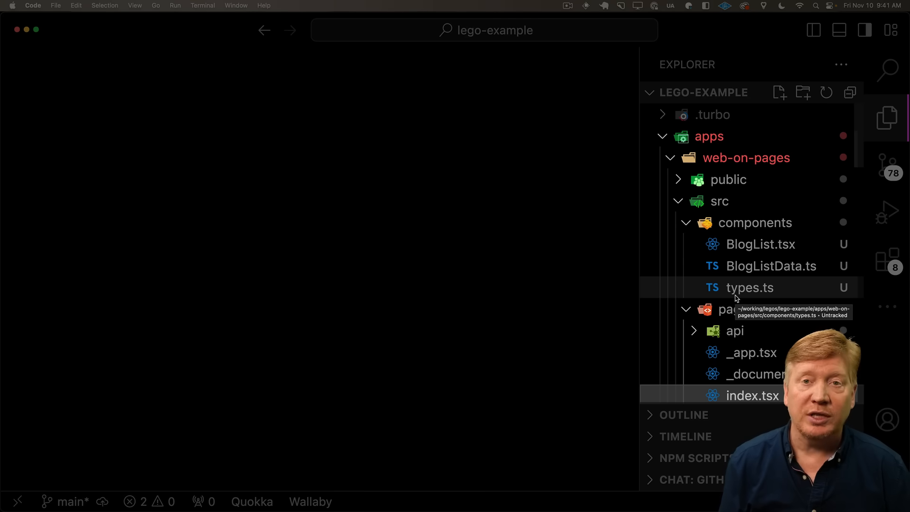
mouse_move(755, 283)
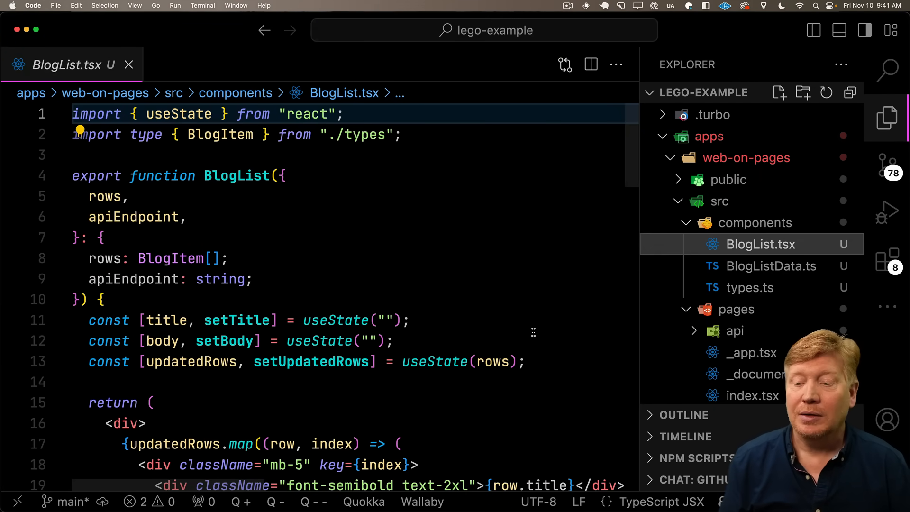
Step: Open BlogList.tsx under web-on-pages/src/components from the Explorer
left_click(771, 266)
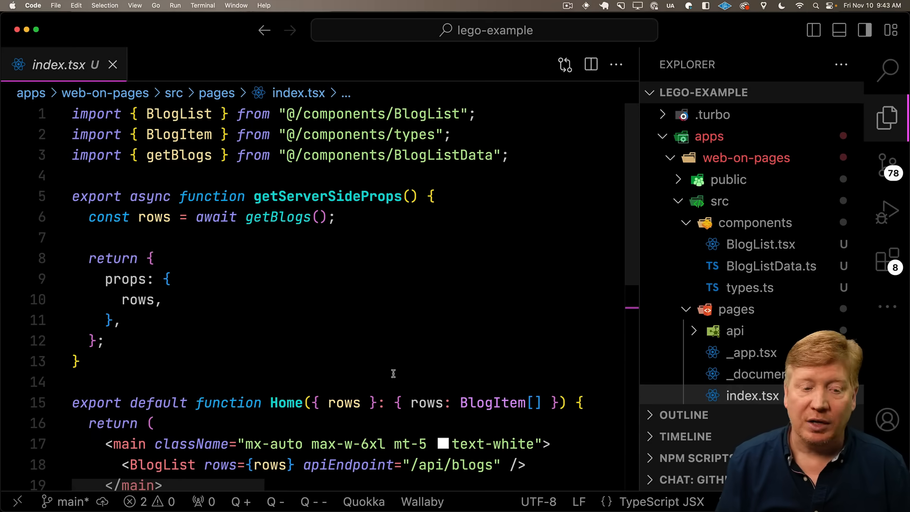
Step: Scroll through the web-on-pages index.tsx using getServerSideProps and BlogList
scroll("down", 3)
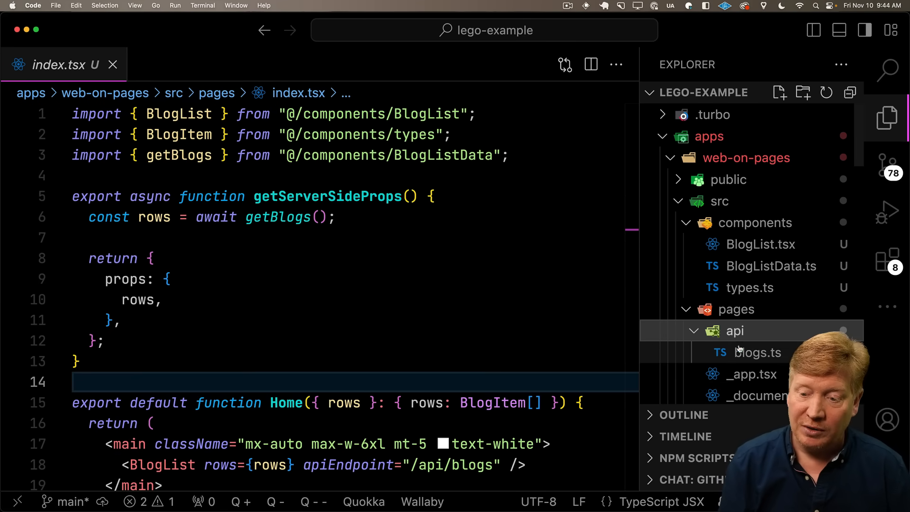
left_click(757, 353)
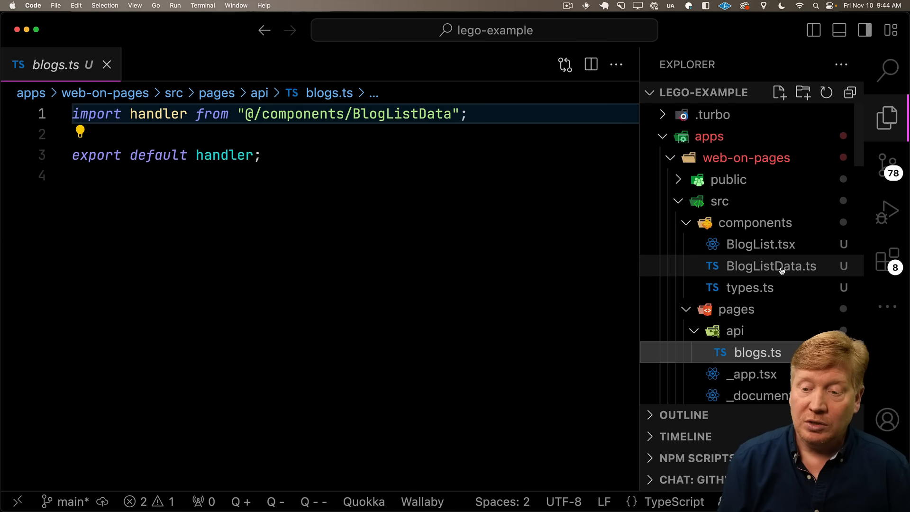
left_click(772, 265)
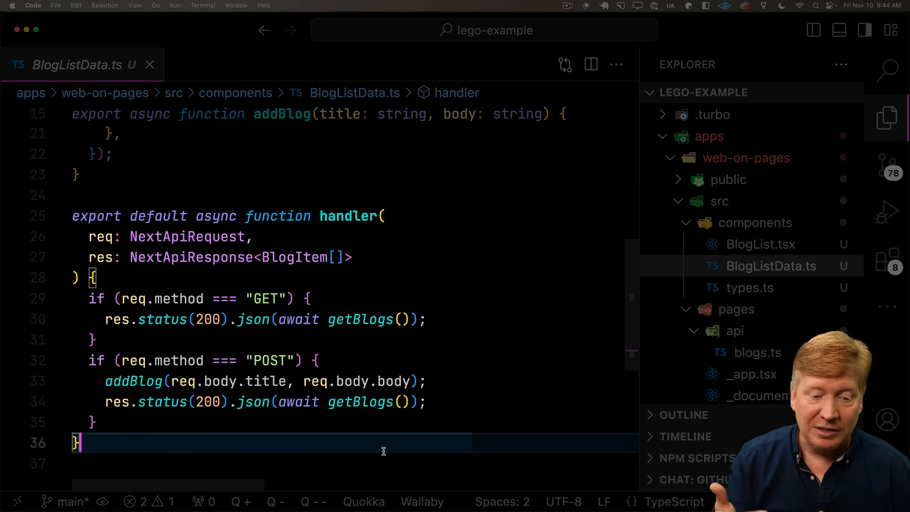
mouse_move(617, 381)
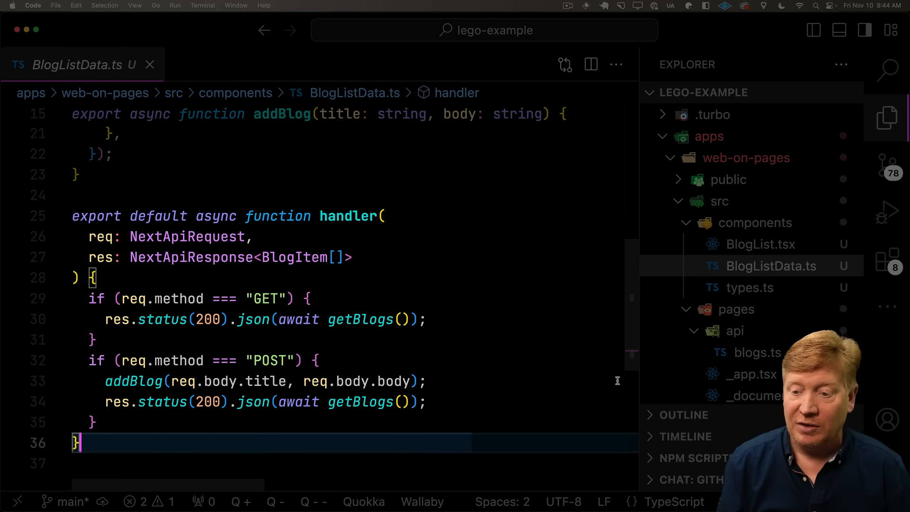
scroll("down", 3)
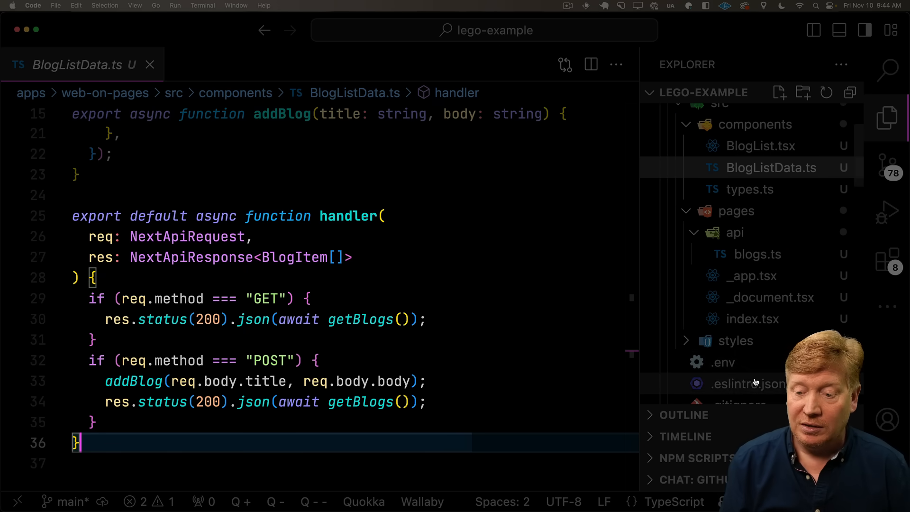
left_click(752, 318)
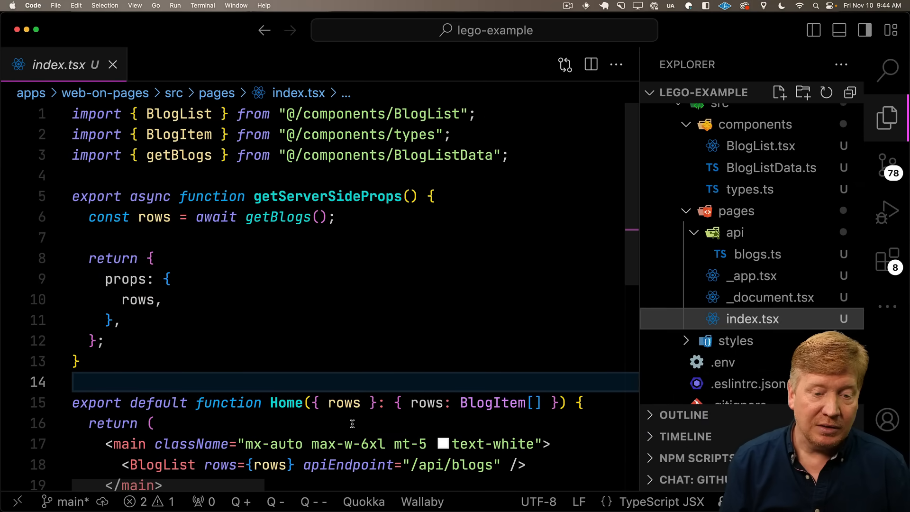
scroll("down", 3)
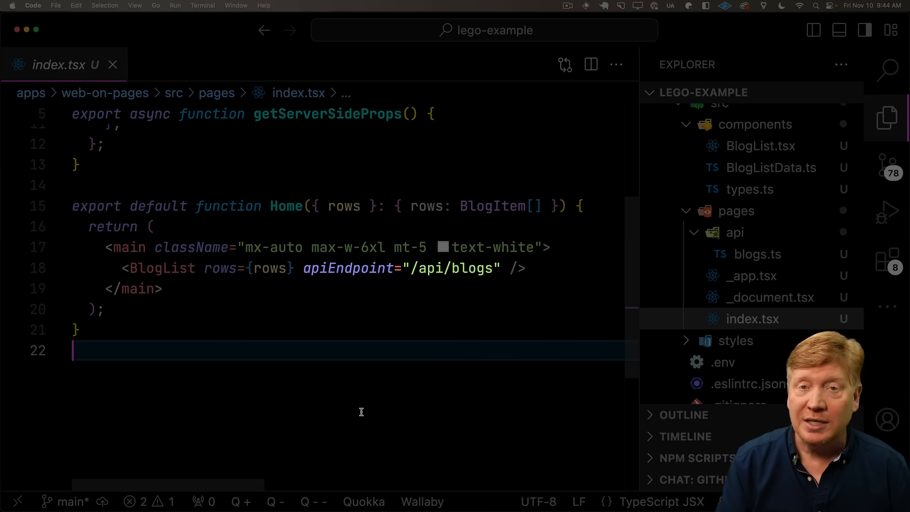